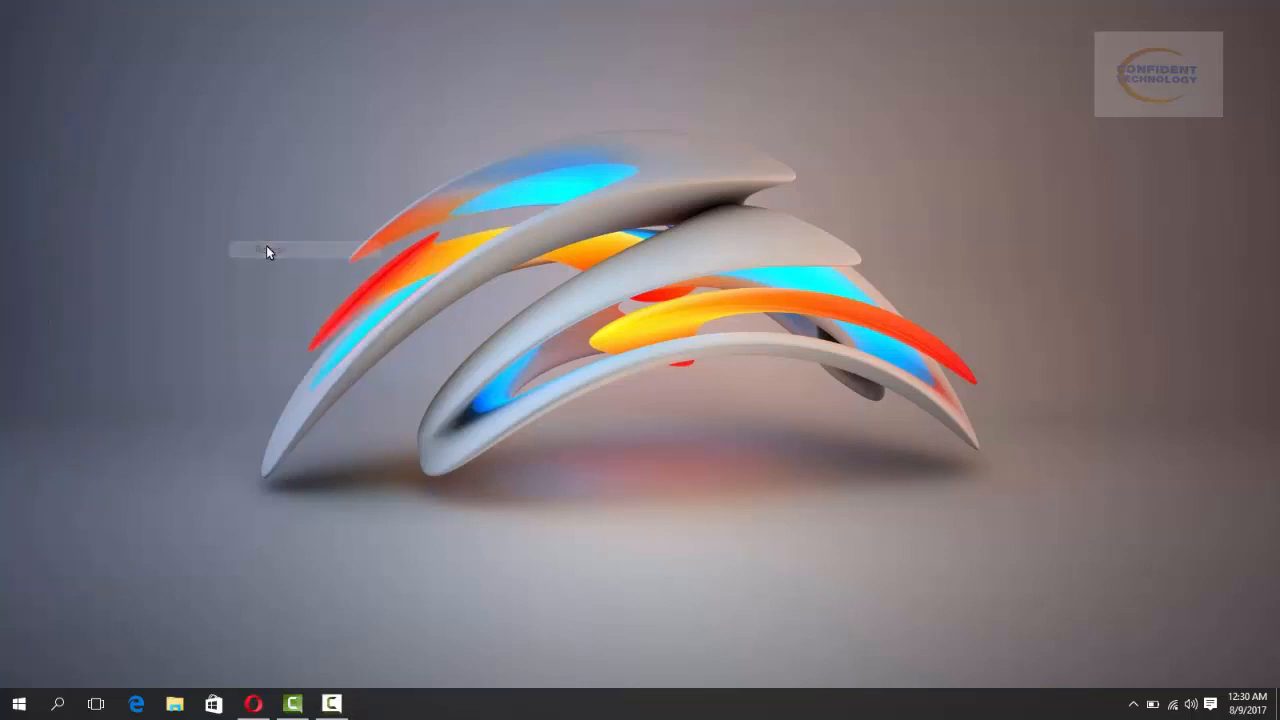
# - Refresh the Windows desktop from its context menu before launching Opera
pyautogui.click(310, 296)
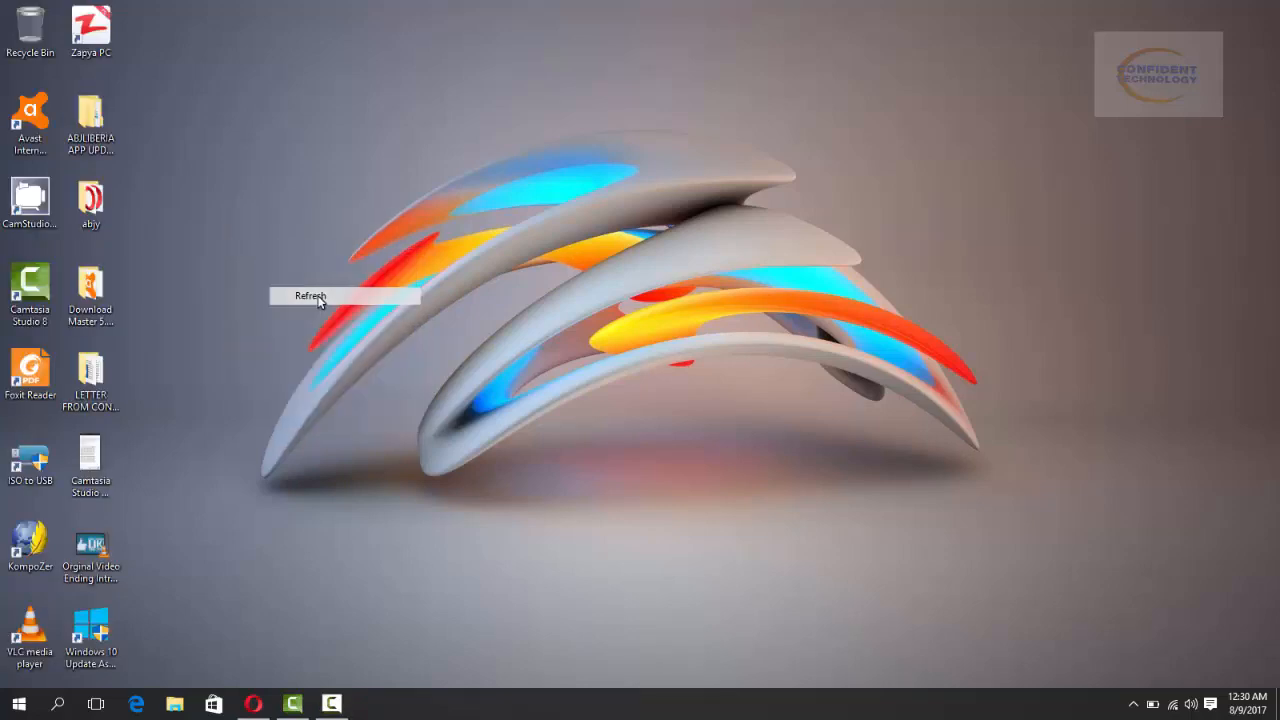
pyautogui.rightClick(310, 296)
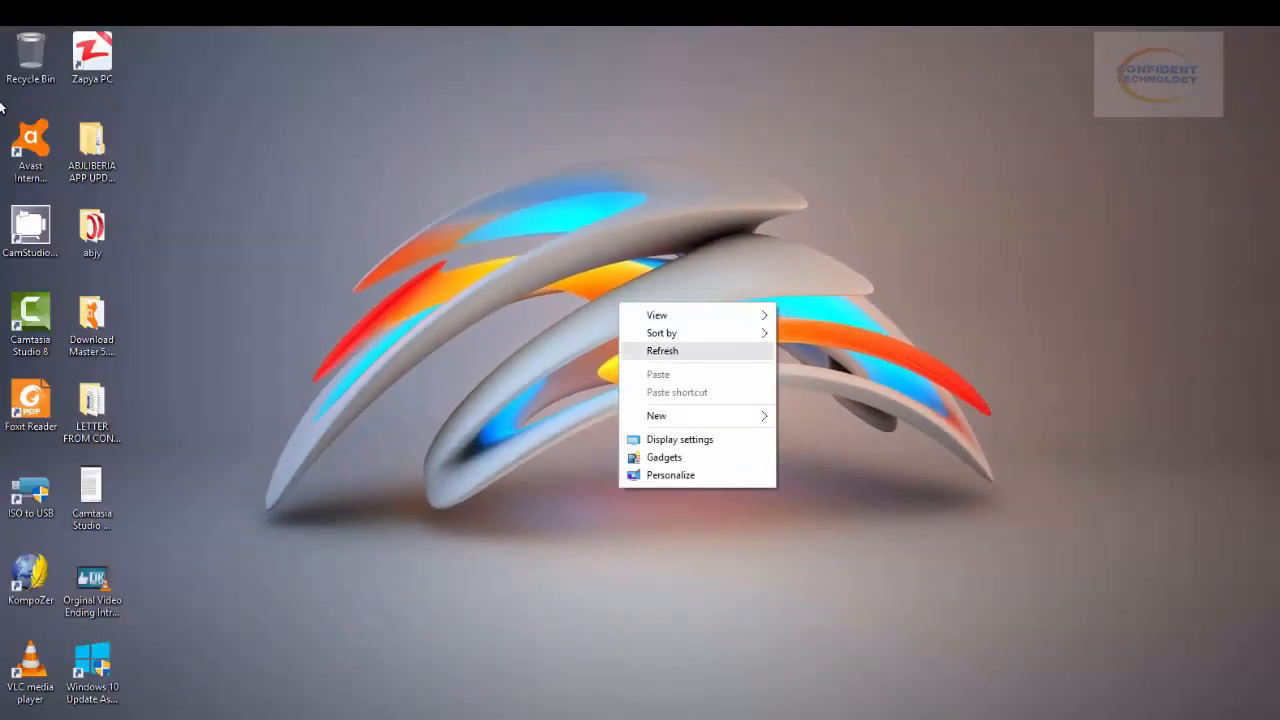
pyautogui.click(662, 350)
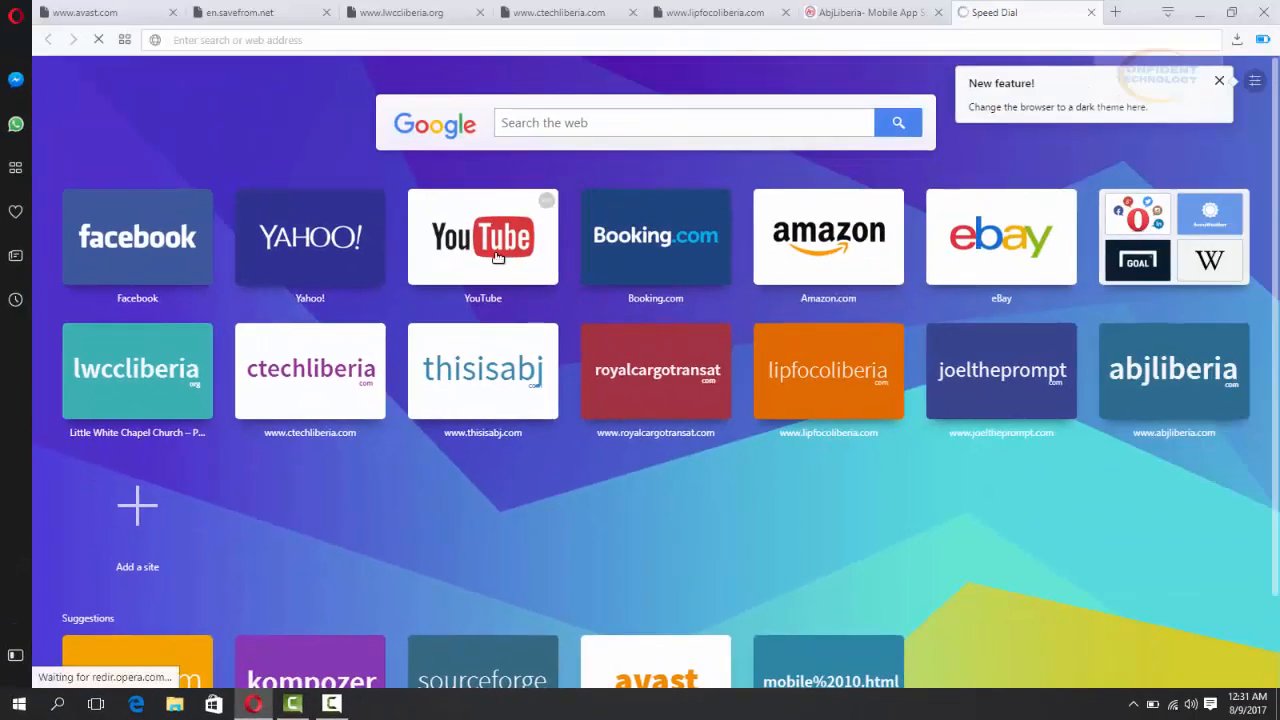
# - Go to YouTube from the speed dial and search for 'the flash comic con trailer'
pyautogui.click(482, 236)
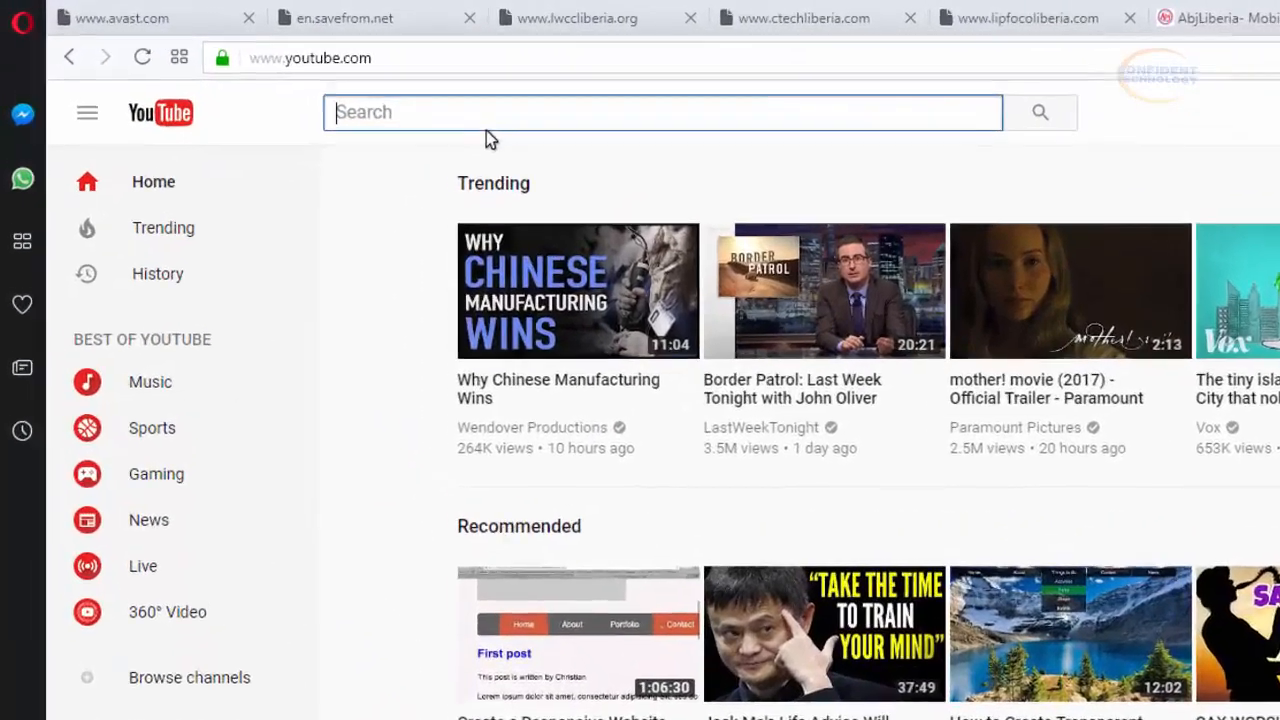
pyautogui.write('t')
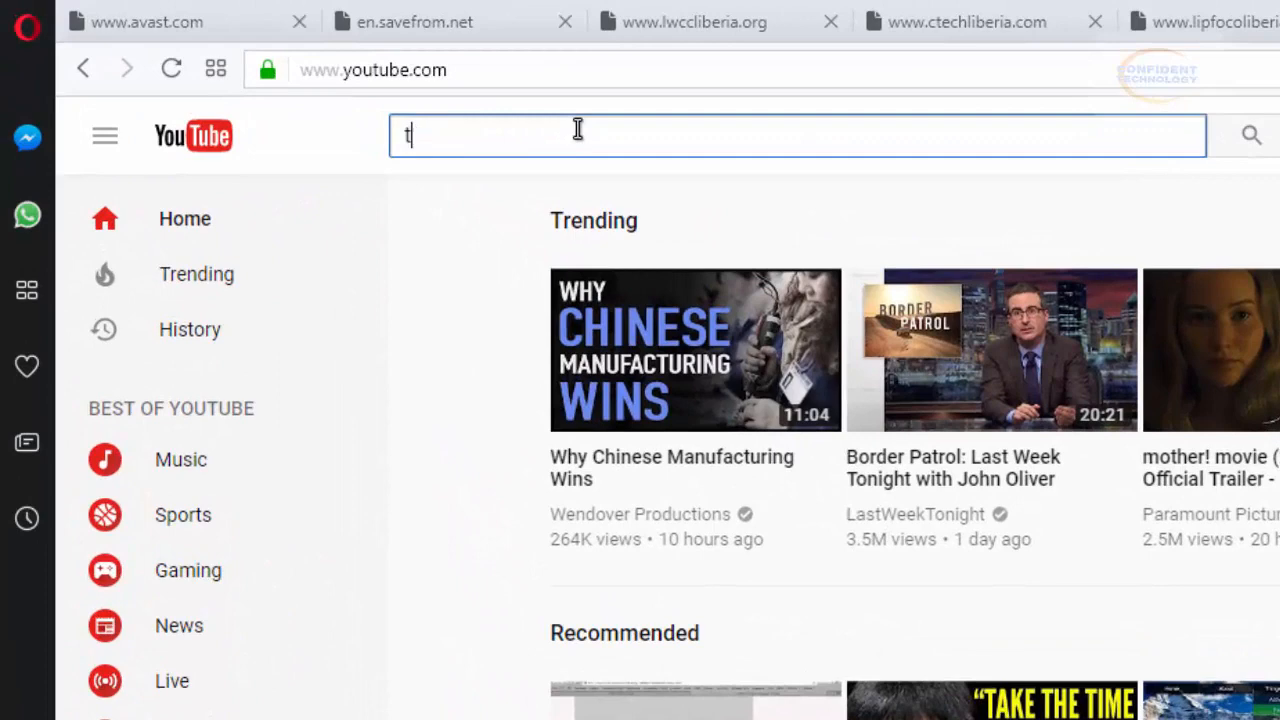
pyautogui.write('he fla')
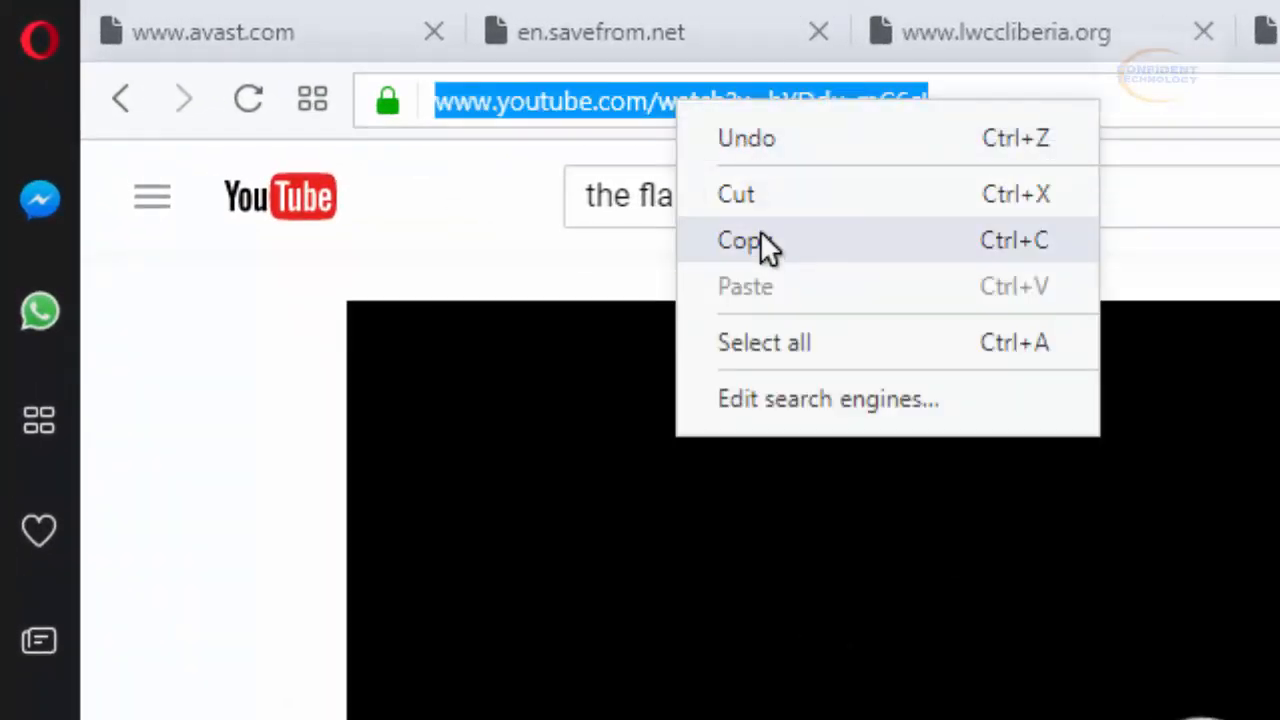
pyautogui.click(744, 240)
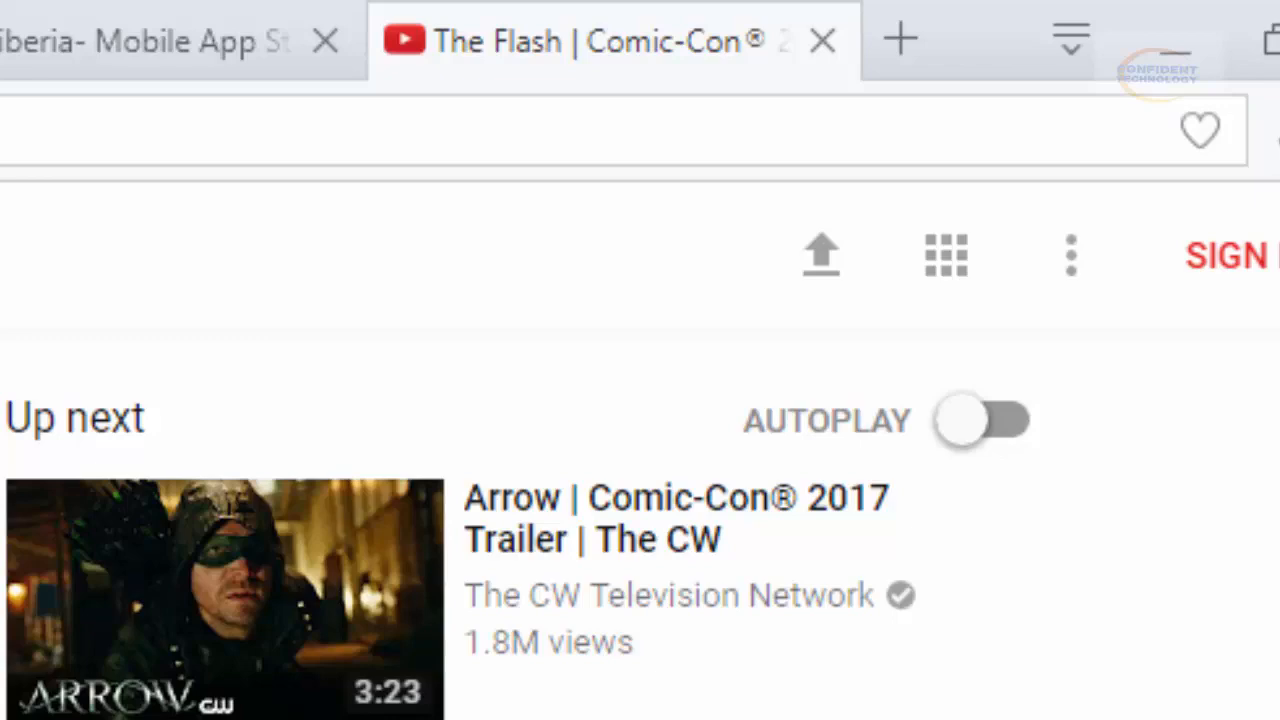
pyautogui.click(900, 38)
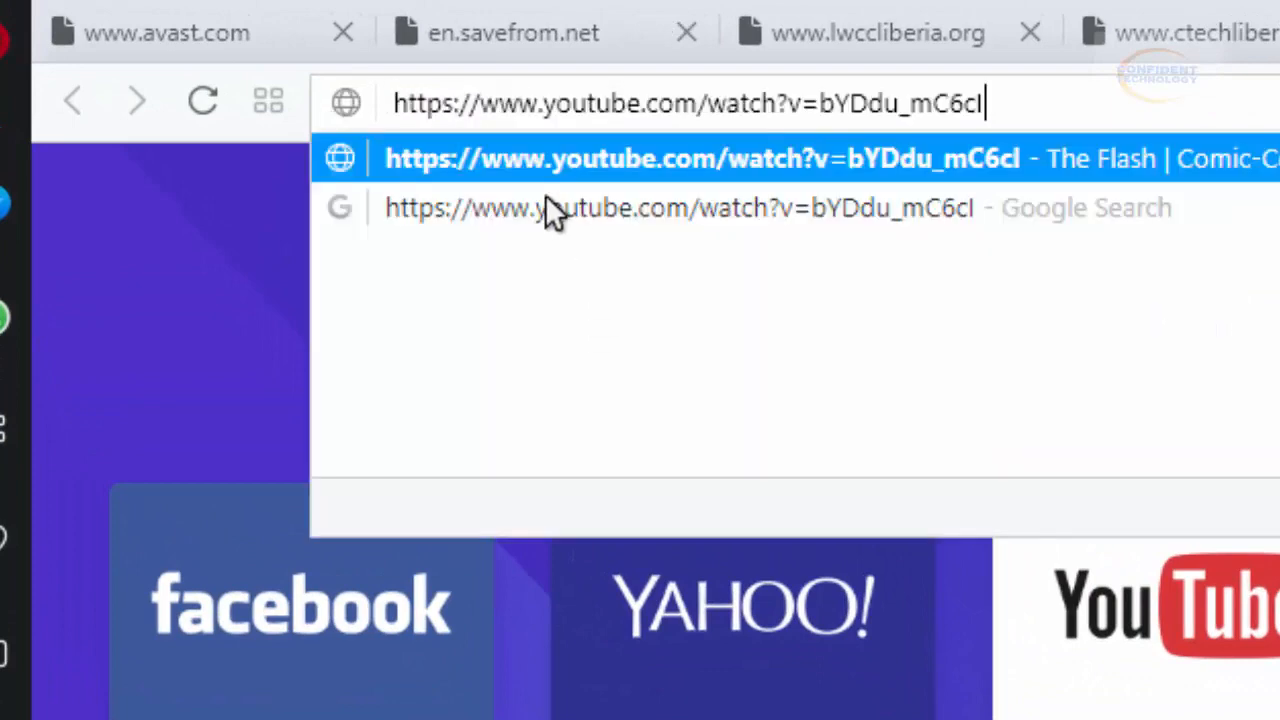
pyautogui.moveTo(476, 170)
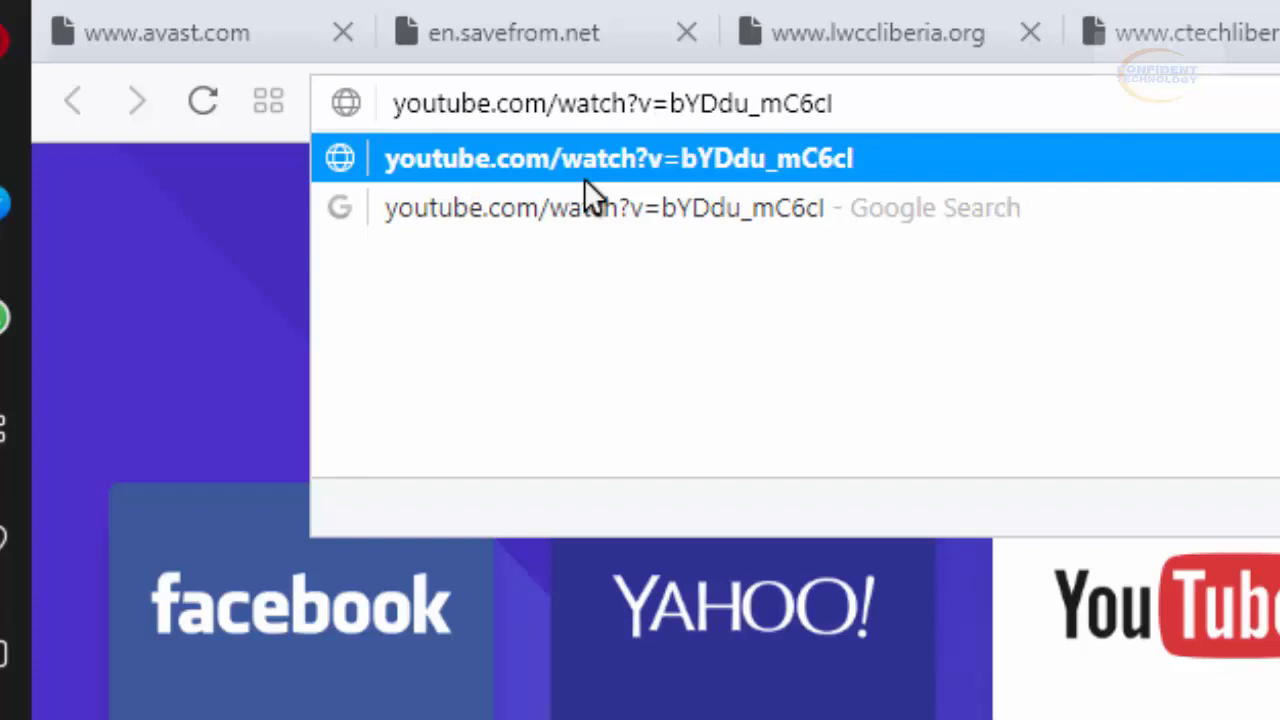
pyautogui.write('ss')
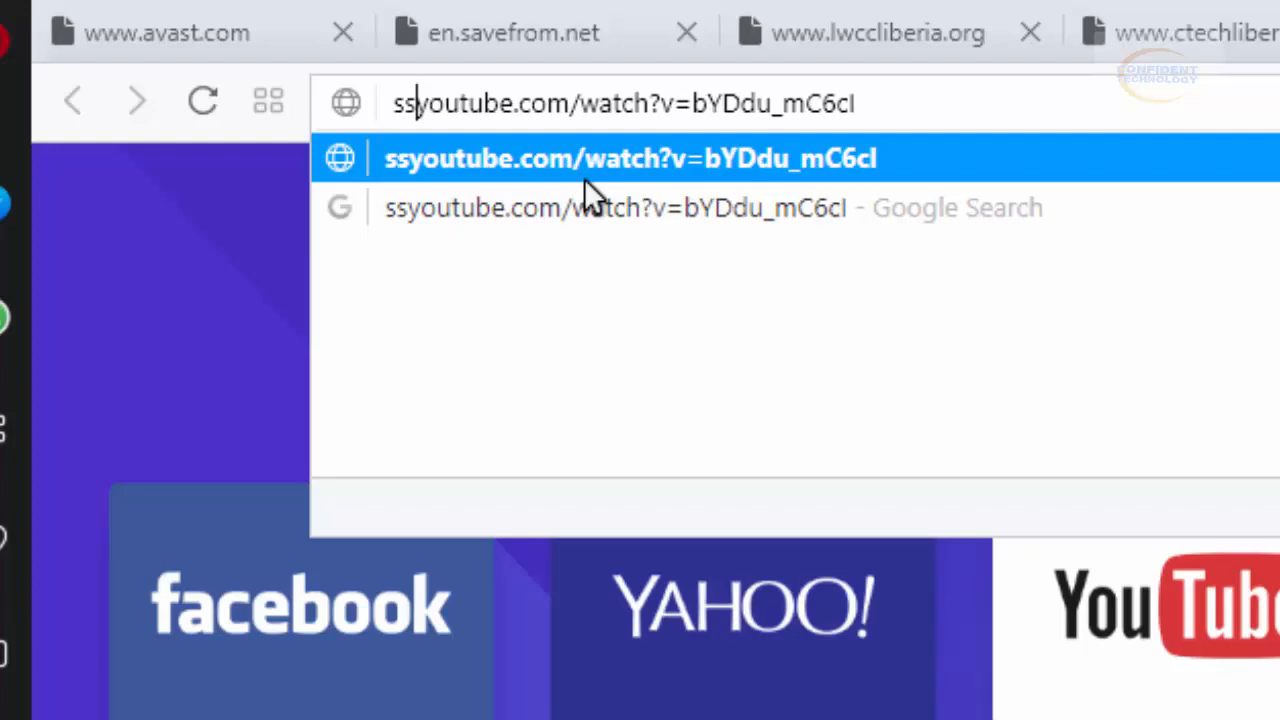
pyautogui.click(630, 158)
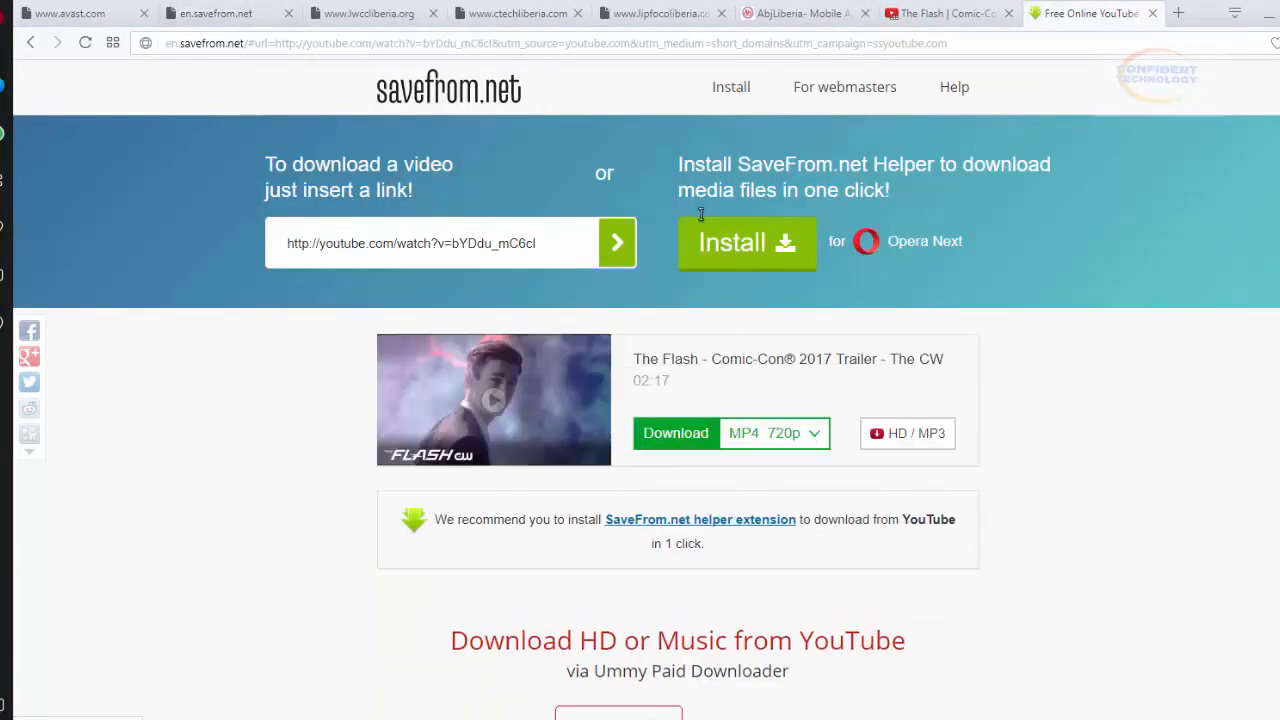
pyautogui.moveTo(988, 446)
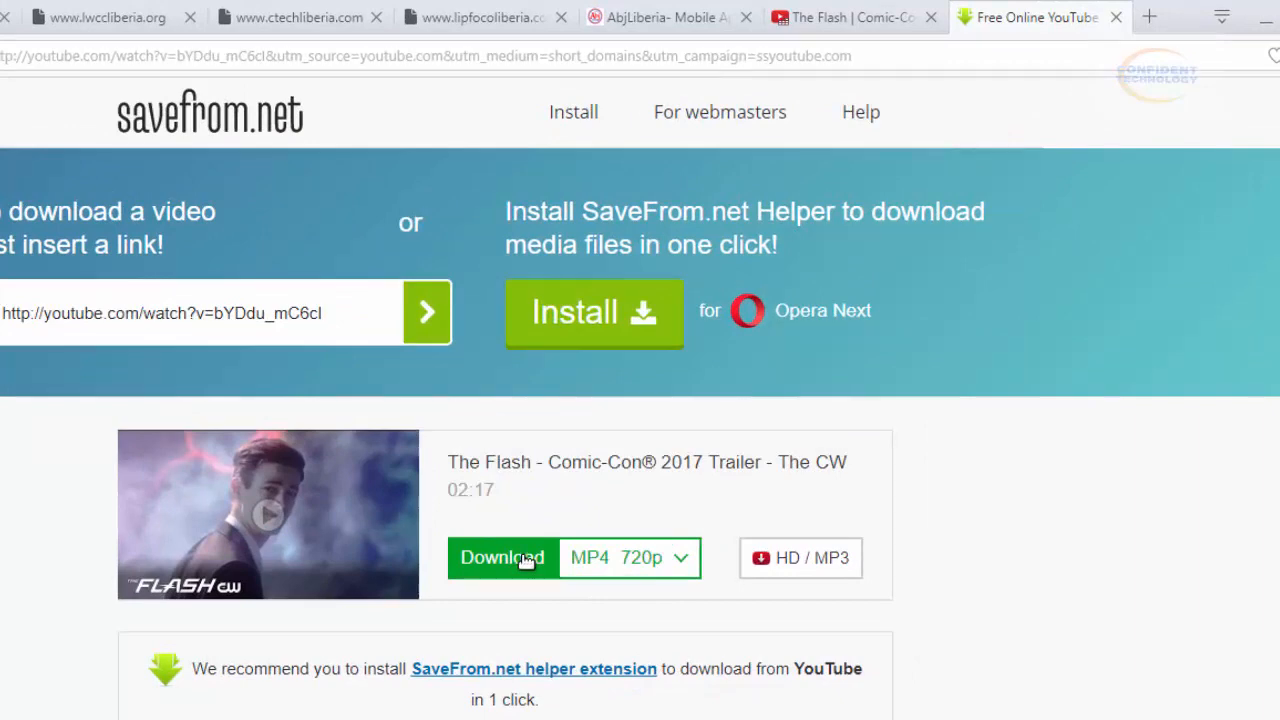
pyautogui.moveTo(404, 520)
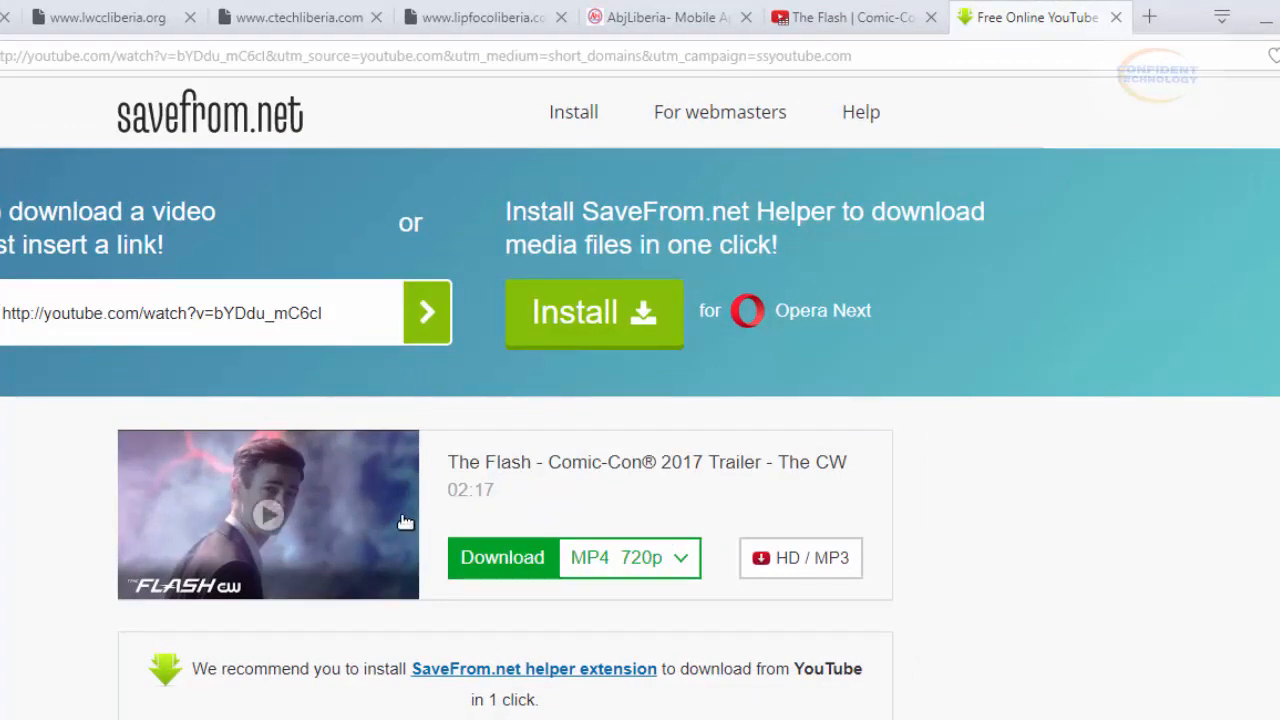
# - Start the MP4 720p download of the trailer from savefrom.net
pyautogui.click(502, 556)
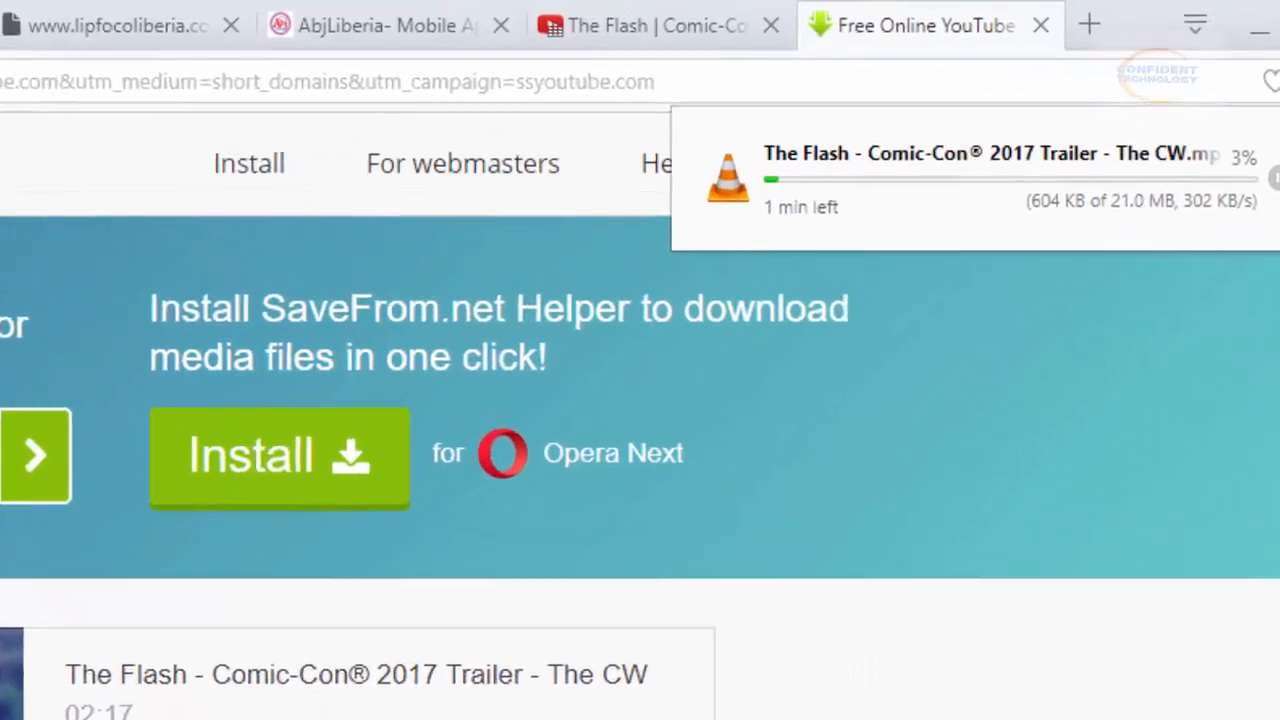